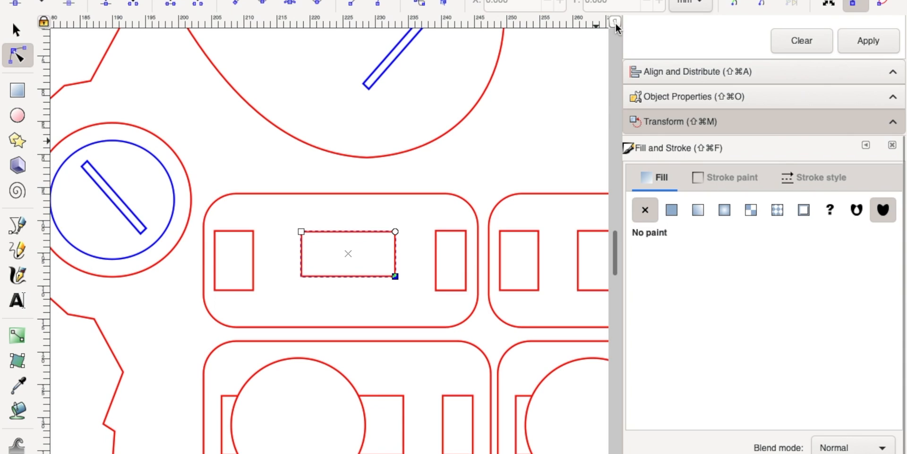
pyautogui.scroll(-3)
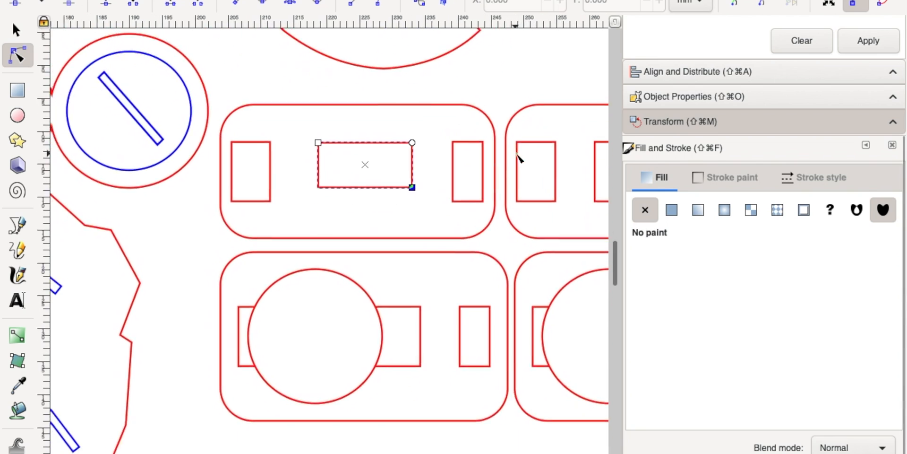